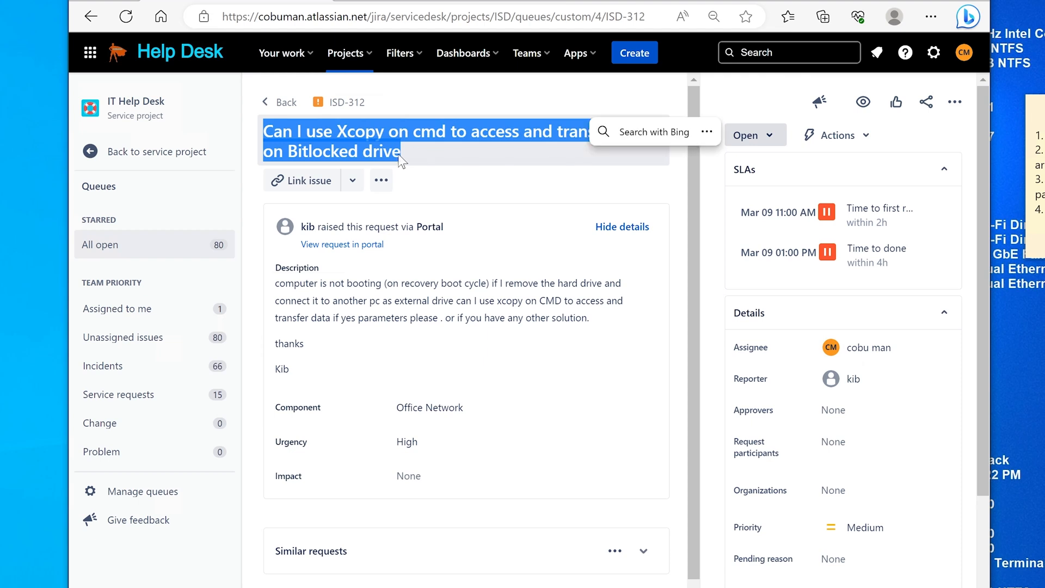
Read ISD-312's question about Xcopy on a BitLocked drive, then launch File Explorer.
{"action": "left_click", "coordinate": [342, 283]}
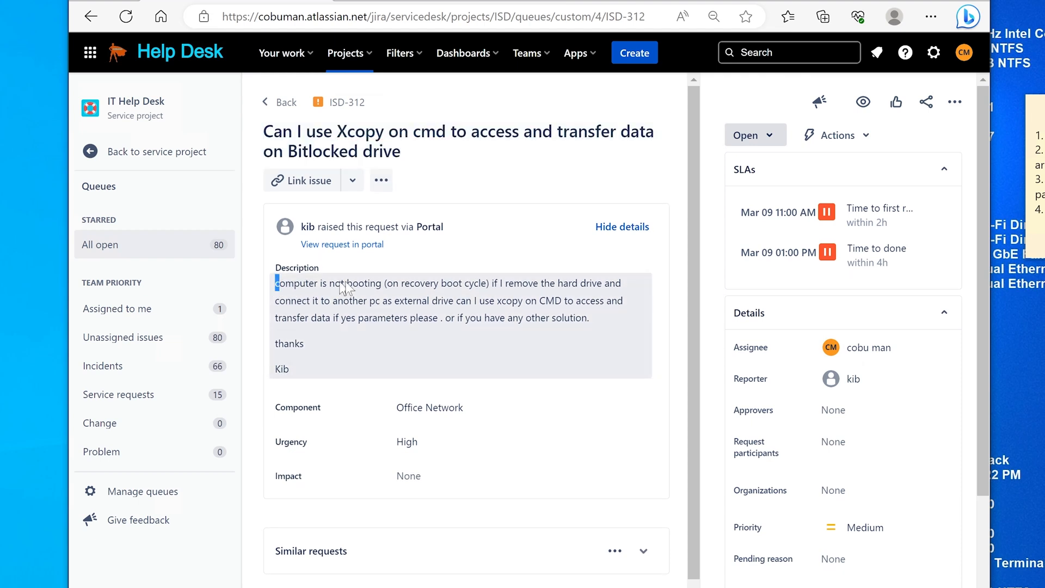
{"action": "left_click_drag", "start_coordinate": [276, 283], "coordinate": [506, 283]}
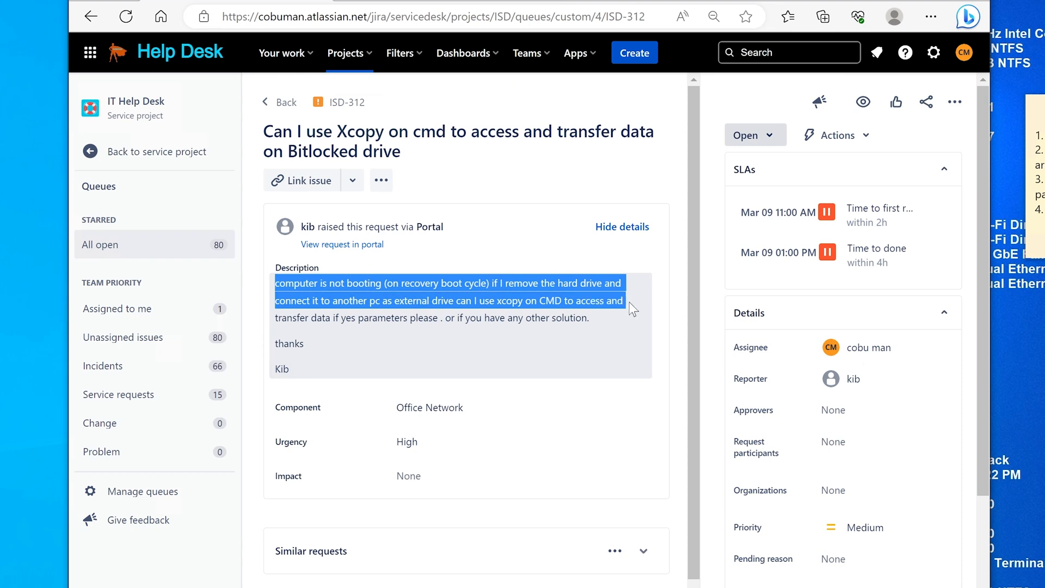
{"action": "left_click_drag", "start_coordinate": [631, 306], "coordinate": [446, 317]}
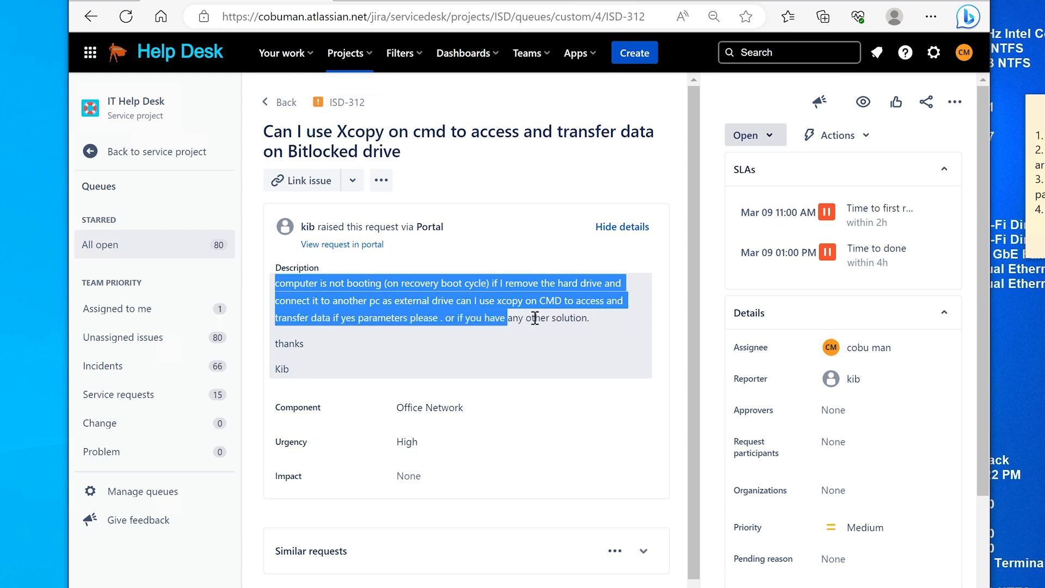
{"action": "scroll", "scroll_direction": "down", "scroll_amount": 3}
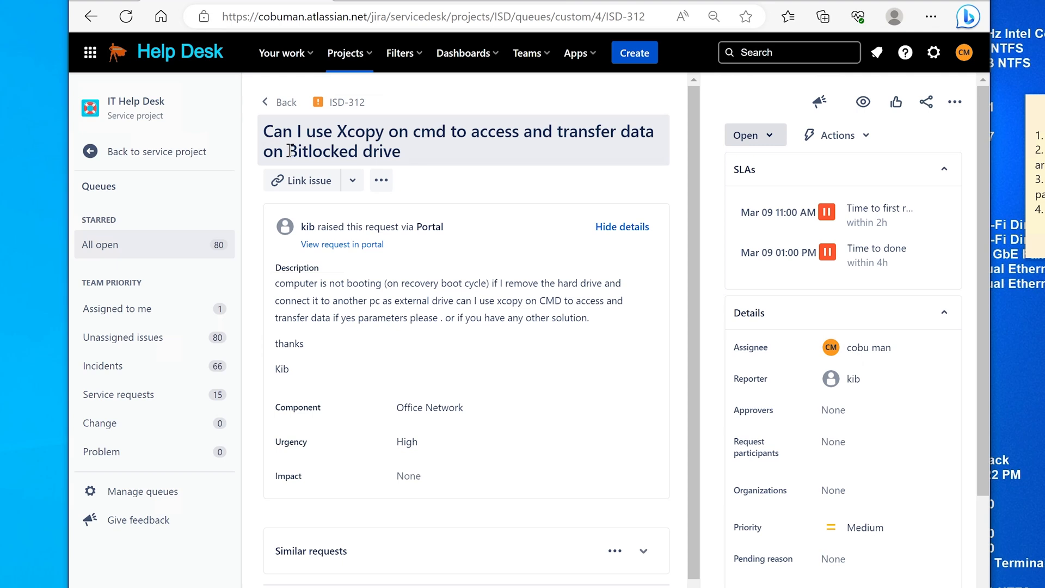
{"action": "double_click", "coordinate": [324, 150]}
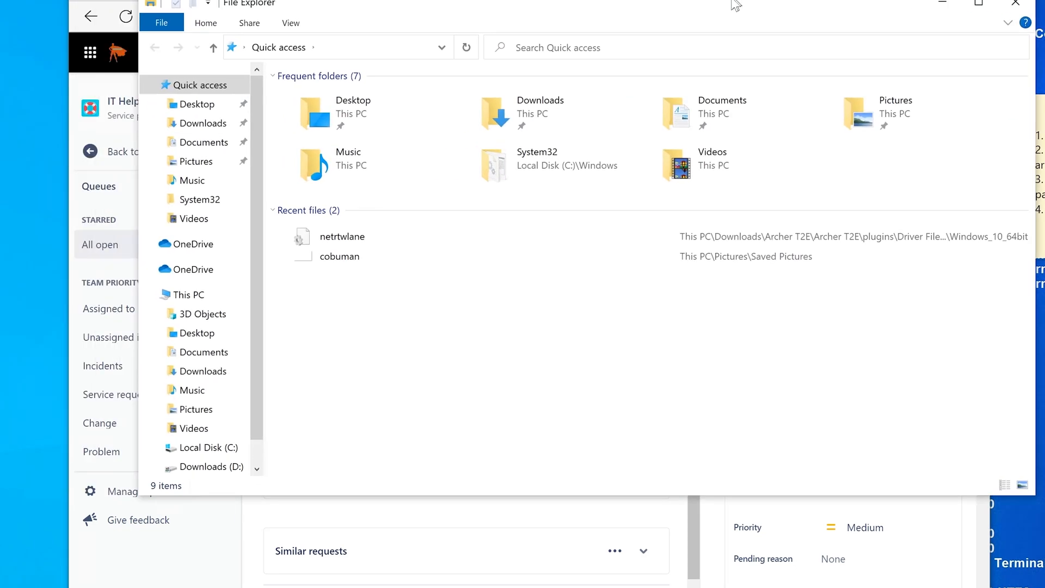
Show This PC in File Explorer and select the Downloads (D:) drive.
{"action": "left_click", "coordinate": [189, 295]}
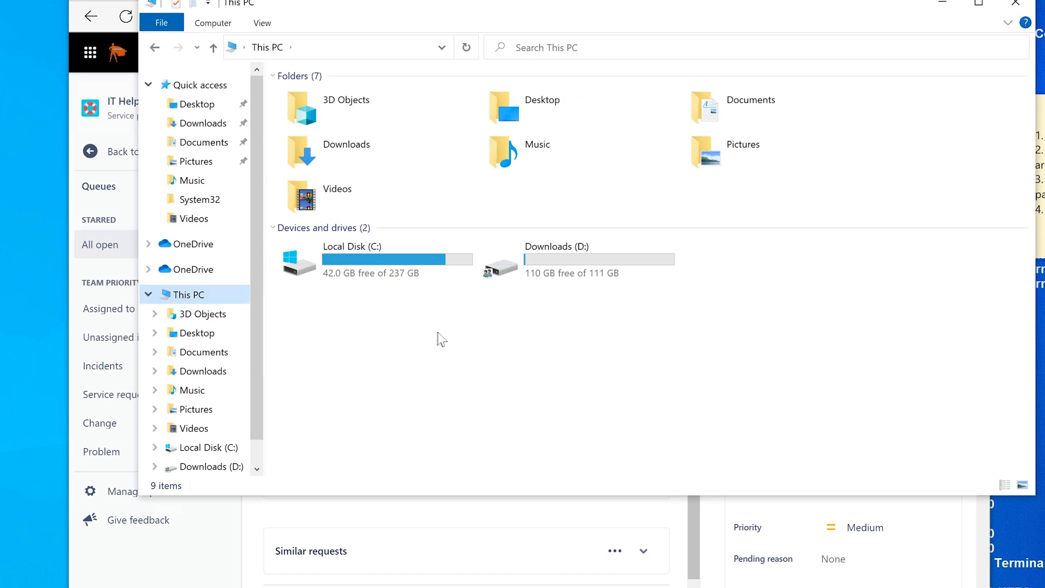
{"action": "left_click", "coordinate": [578, 259]}
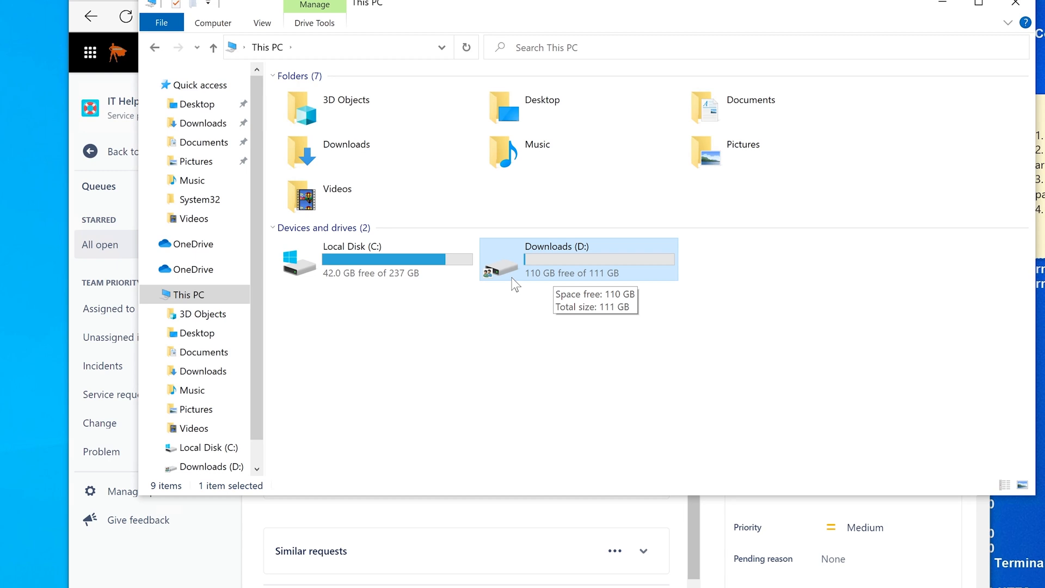
{"action": "mouse_move", "coordinate": [506, 283]}
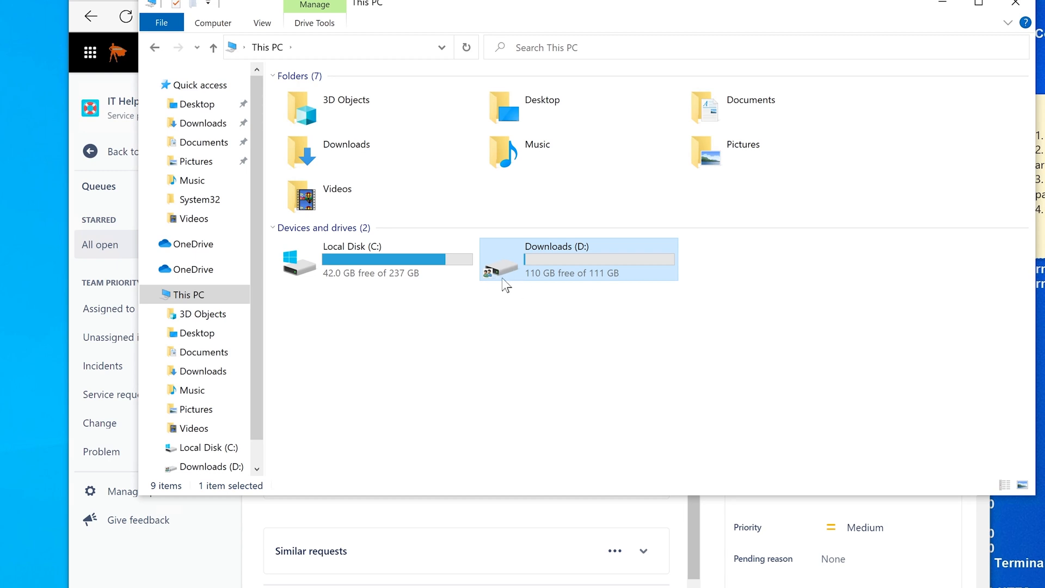
{"action": "mouse_move", "coordinate": [502, 273]}
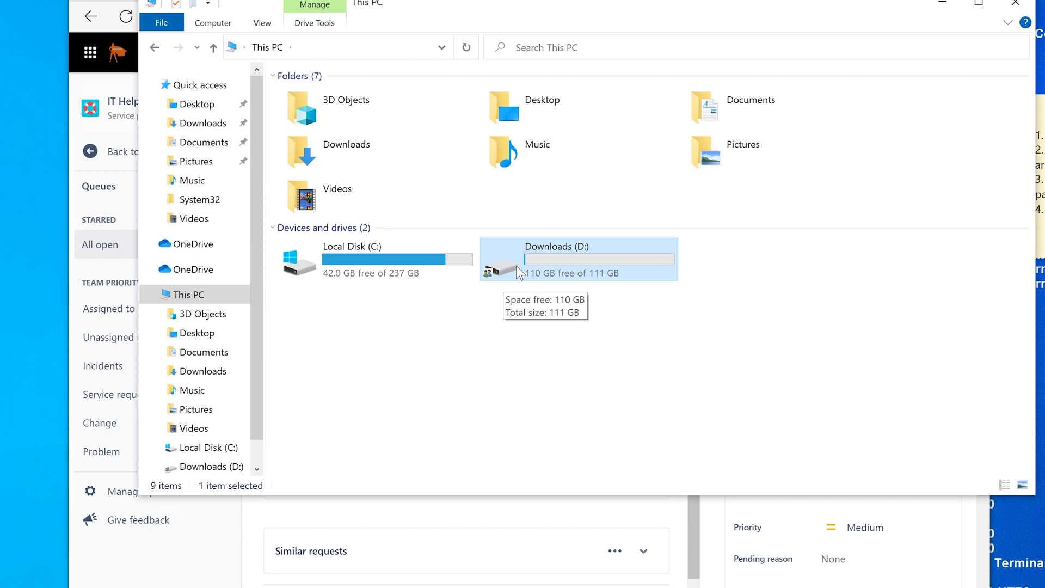
{"action": "mouse_move", "coordinate": [520, 273]}
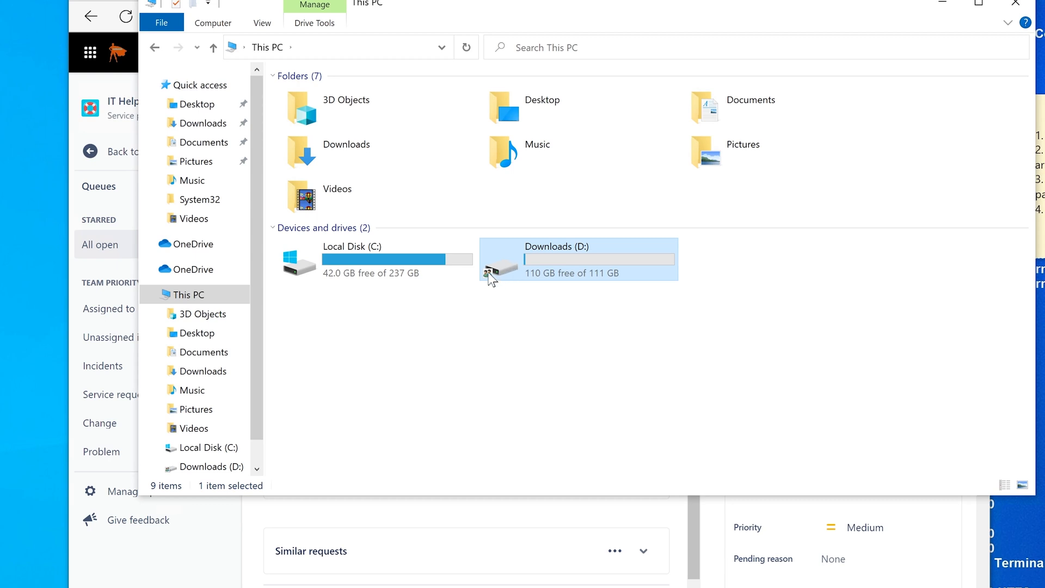
{"action": "mouse_move", "coordinate": [529, 267]}
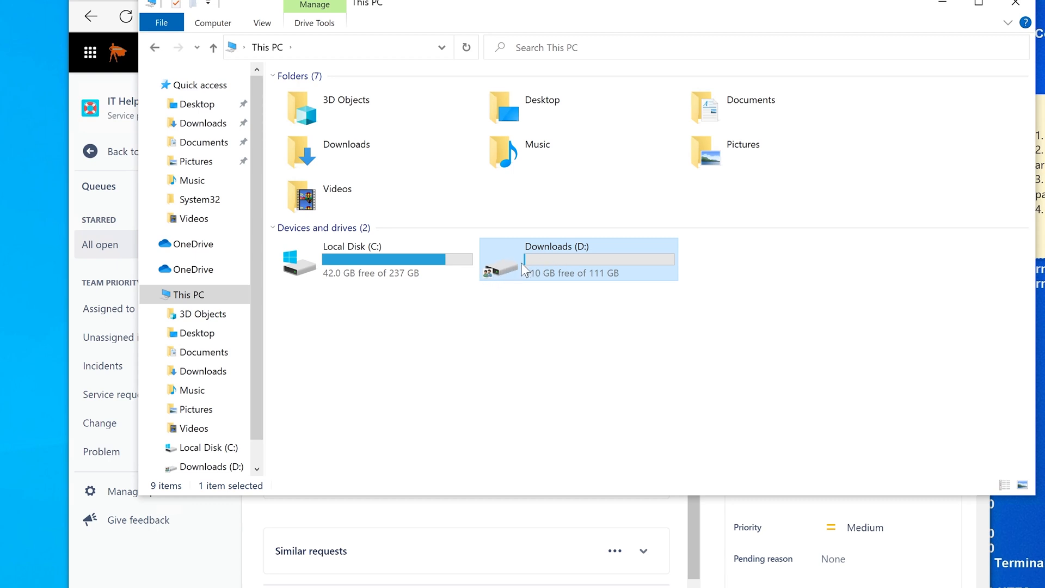
{"action": "mouse_move", "coordinate": [513, 268]}
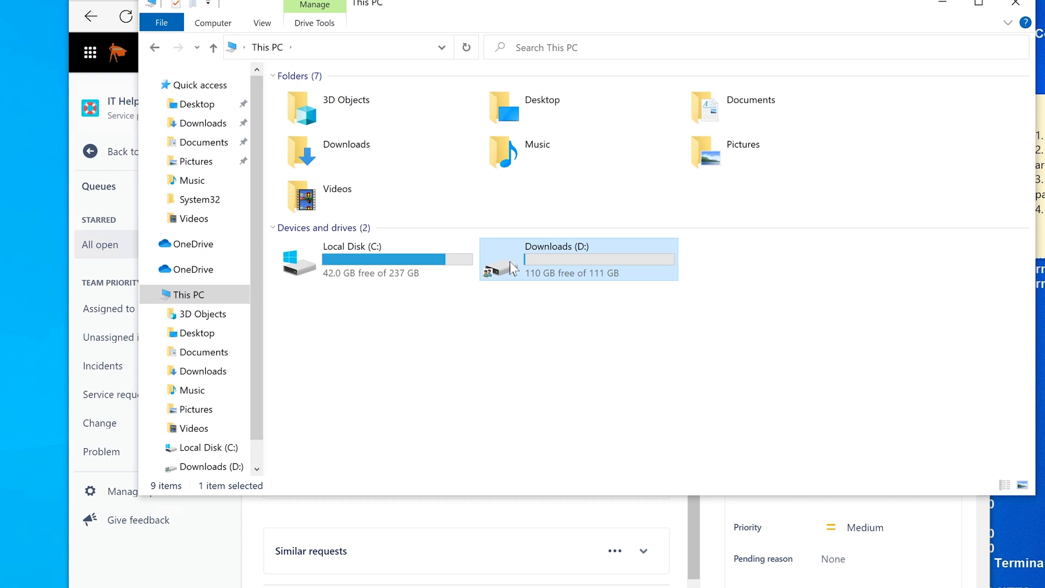
{"action": "right_click", "coordinate": [516, 265]}
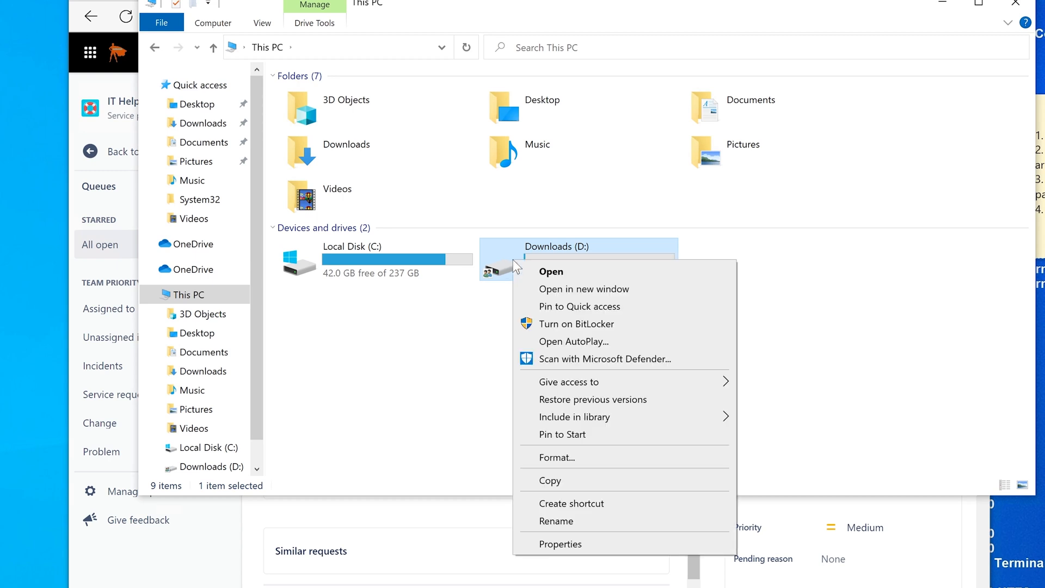
{"action": "mouse_move", "coordinate": [583, 359]}
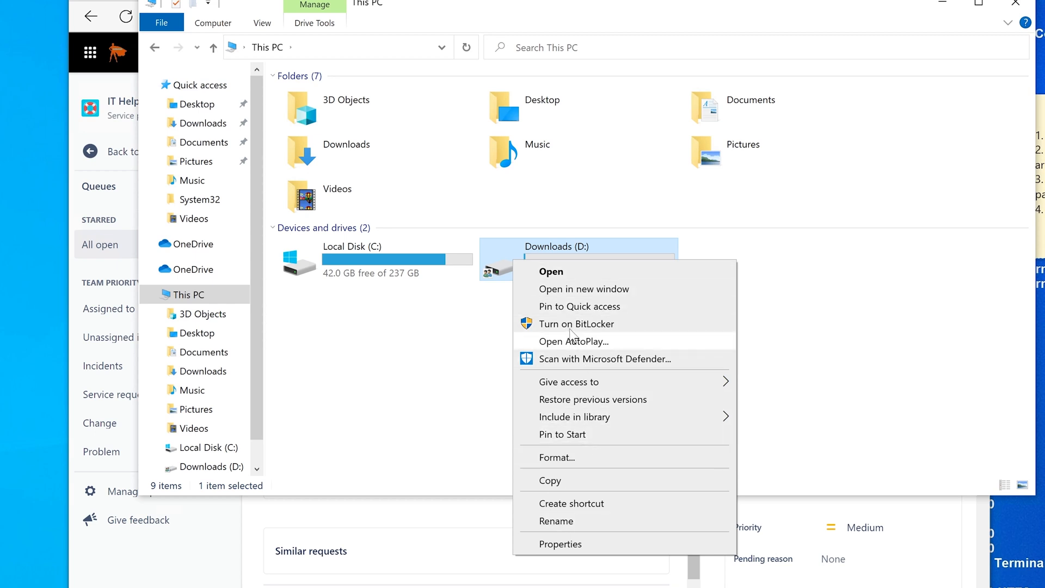
{"action": "mouse_move", "coordinate": [478, 309]}
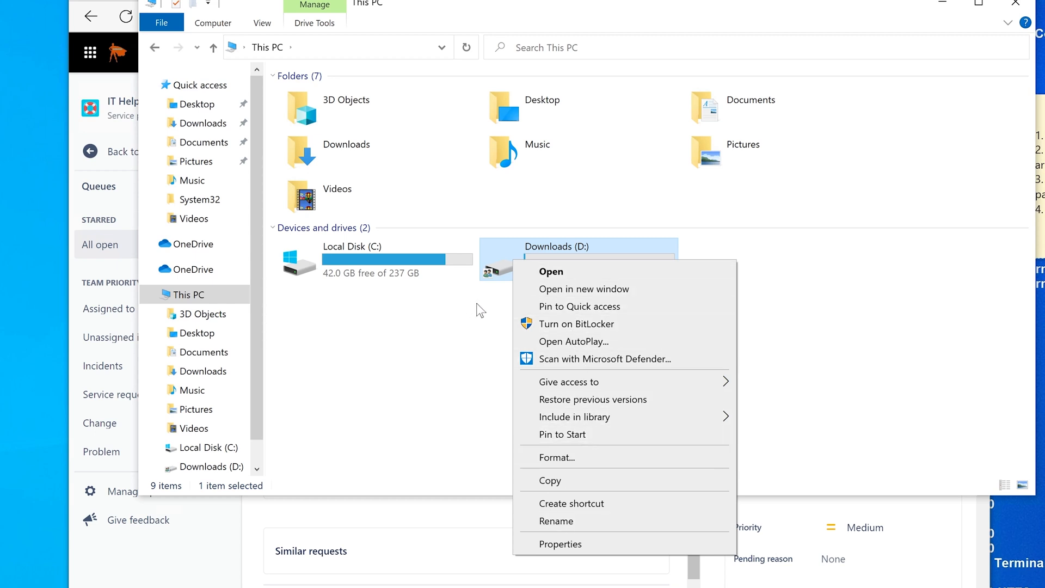
{"action": "left_click", "coordinate": [585, 280]}
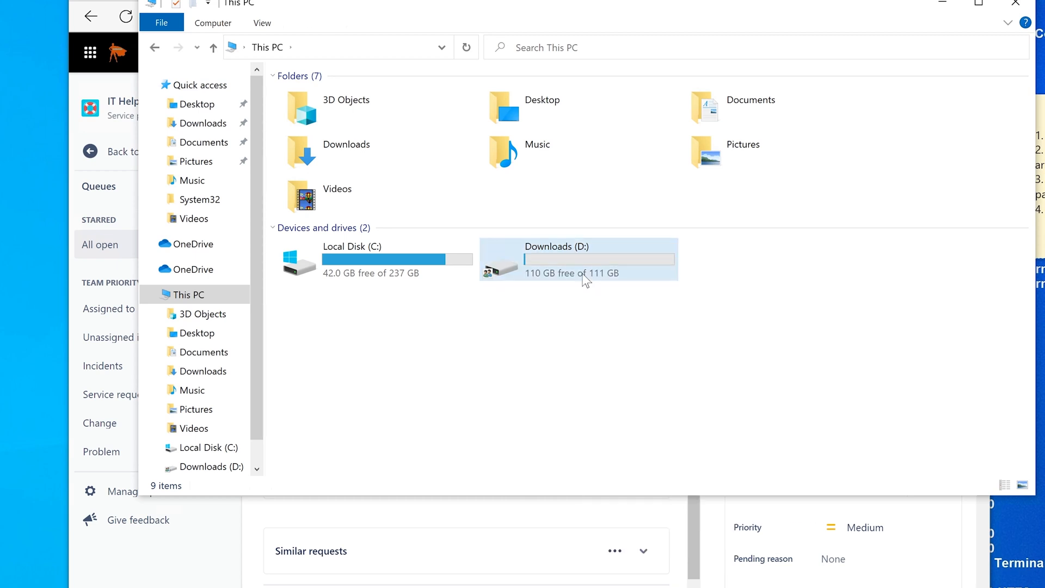
Go back to ISD-312 and start a reply to the customer in Activity.
{"action": "left_click", "coordinate": [576, 259]}
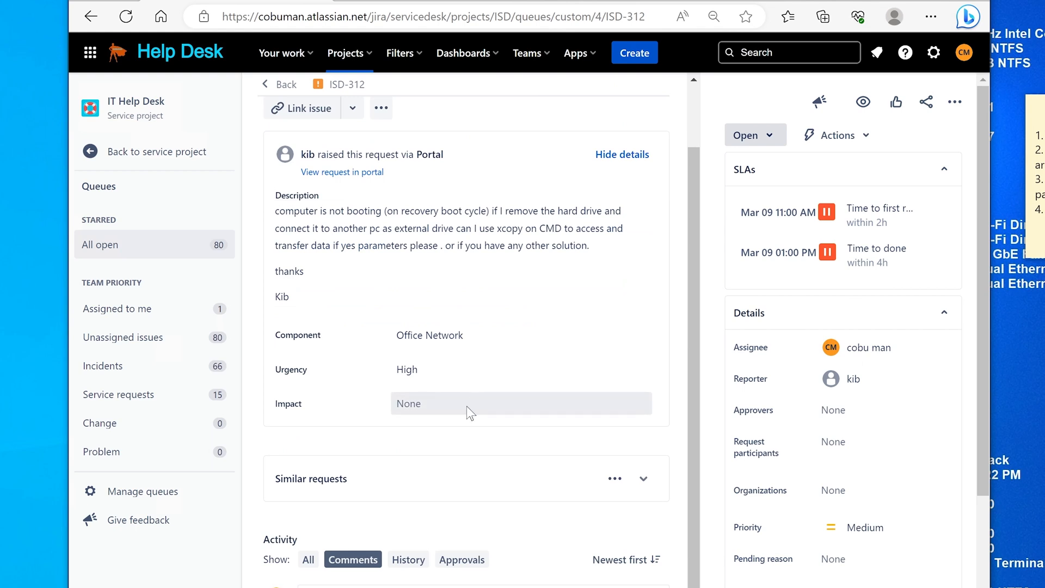
{"action": "scroll", "scroll_direction": "down", "scroll_amount": 3}
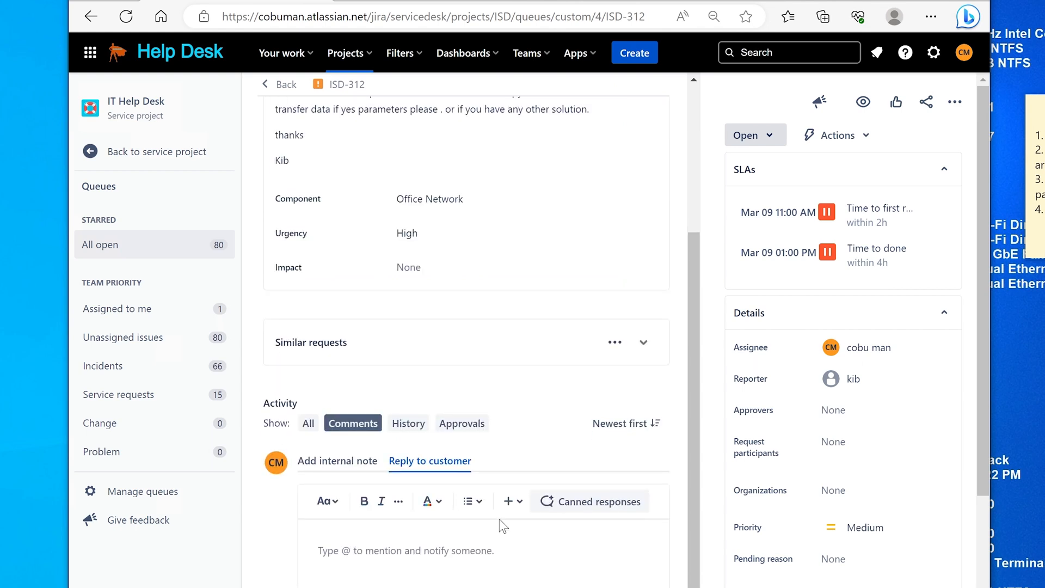
{"action": "left_click", "coordinate": [405, 550]}
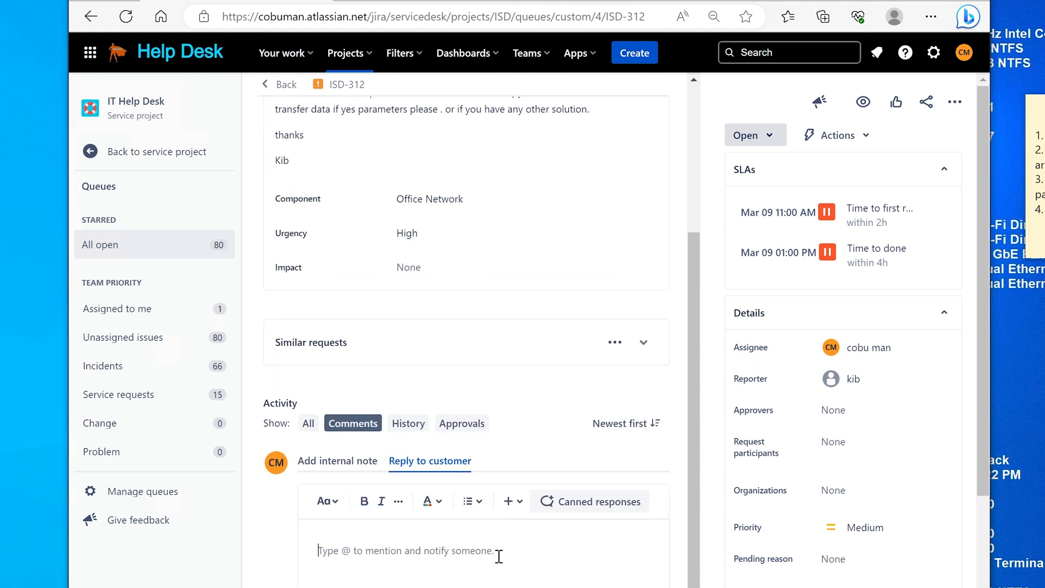
Write the reply 'Yes, but you need the bitlocker key to unlock the drive first,' signed Ervin.
{"action": "type", "text": "Yes, but you need the bitlocker"}
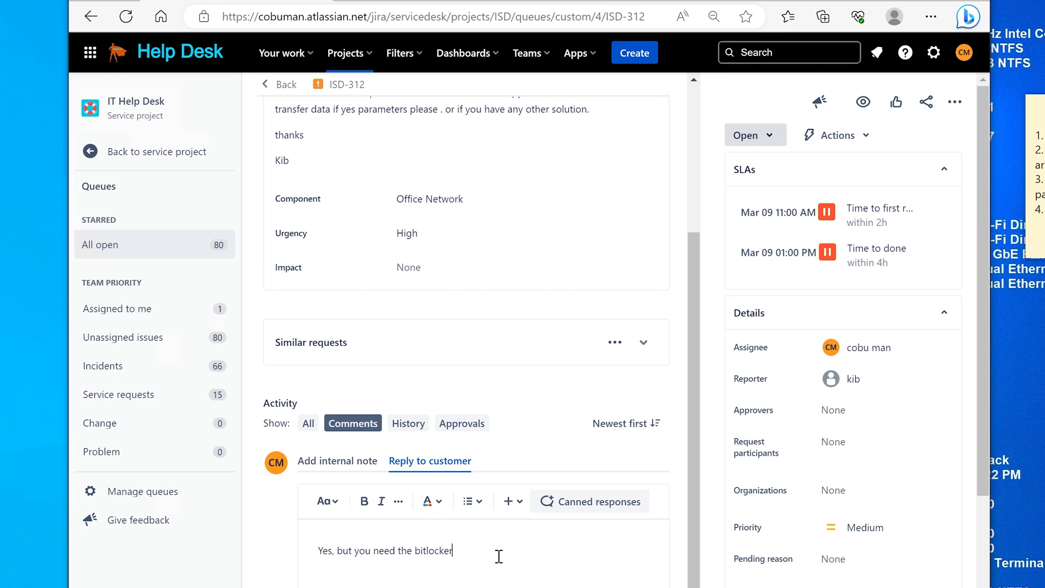
{"action": "type", "text": "key to"}
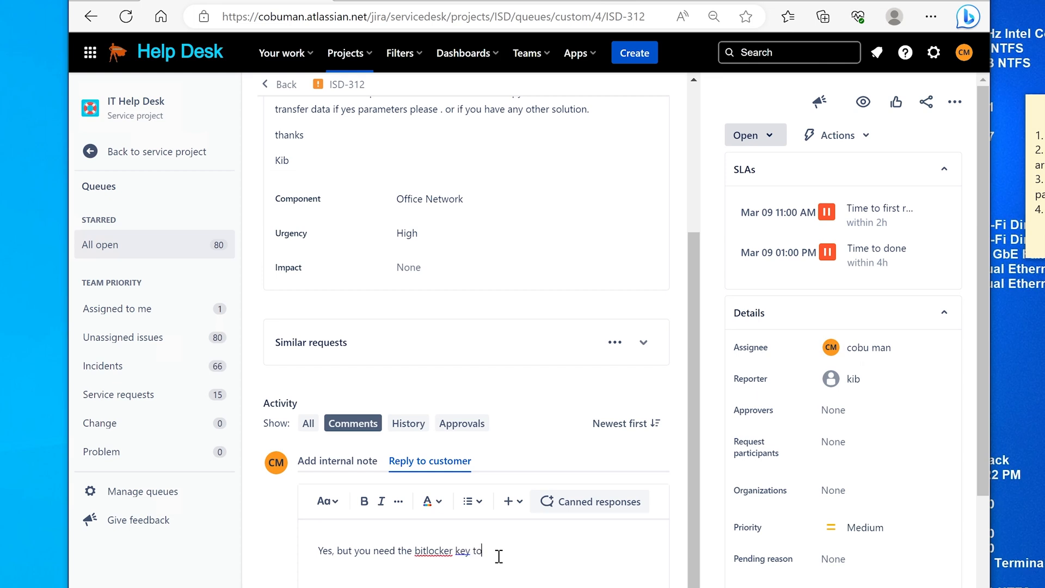
{"action": "type", "text": "unlock th"}
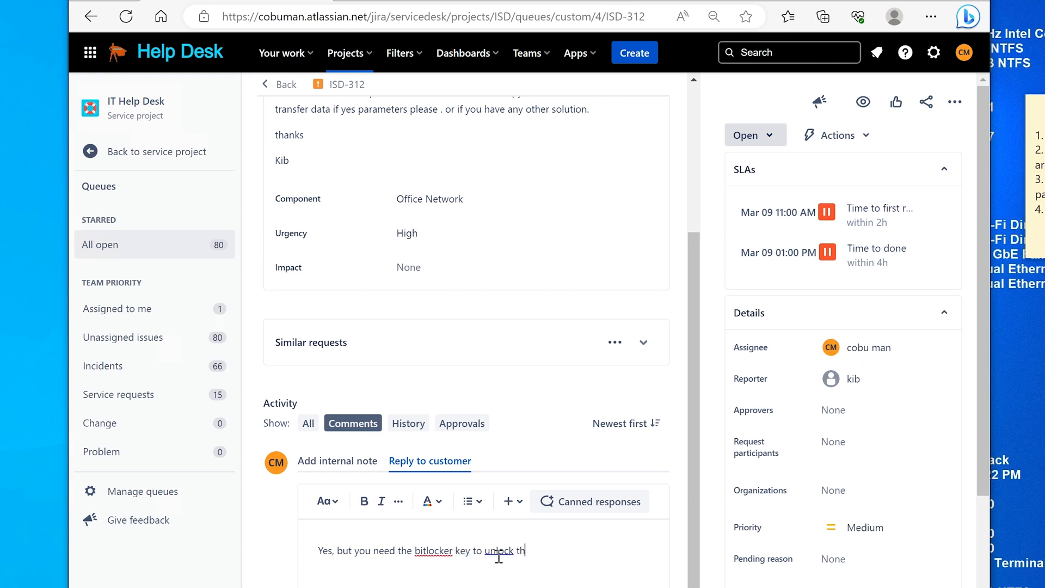
{"action": "type", "text": "e drive."}
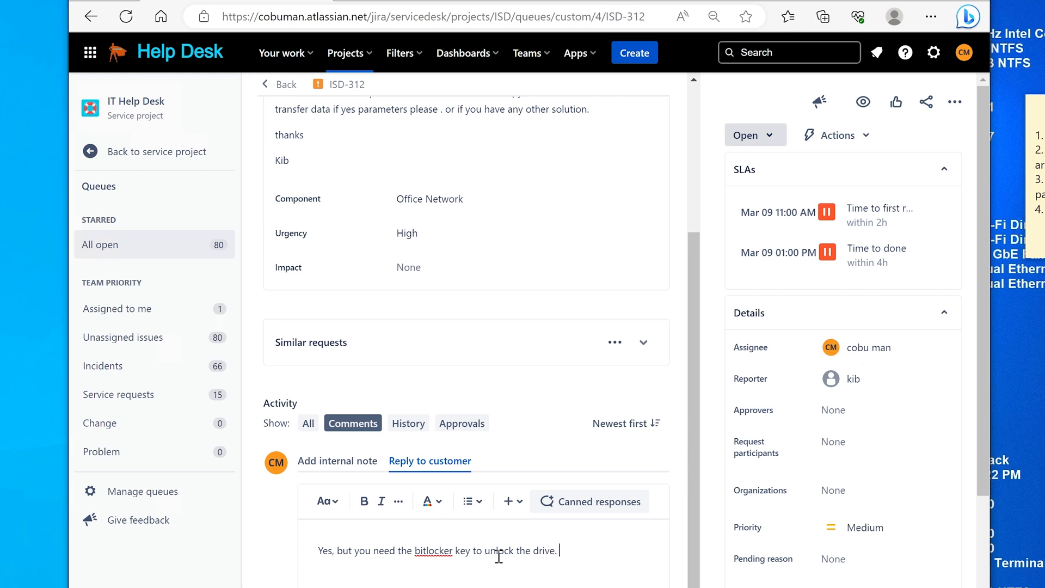
{"action": "type", "text": "first"}
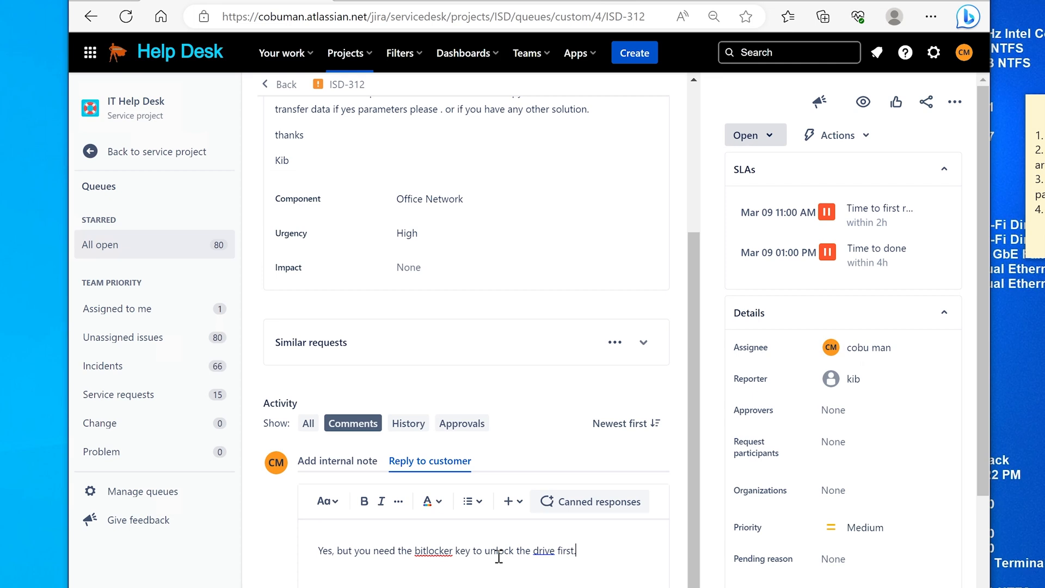
{"action": "type", "text": "Ervin"}
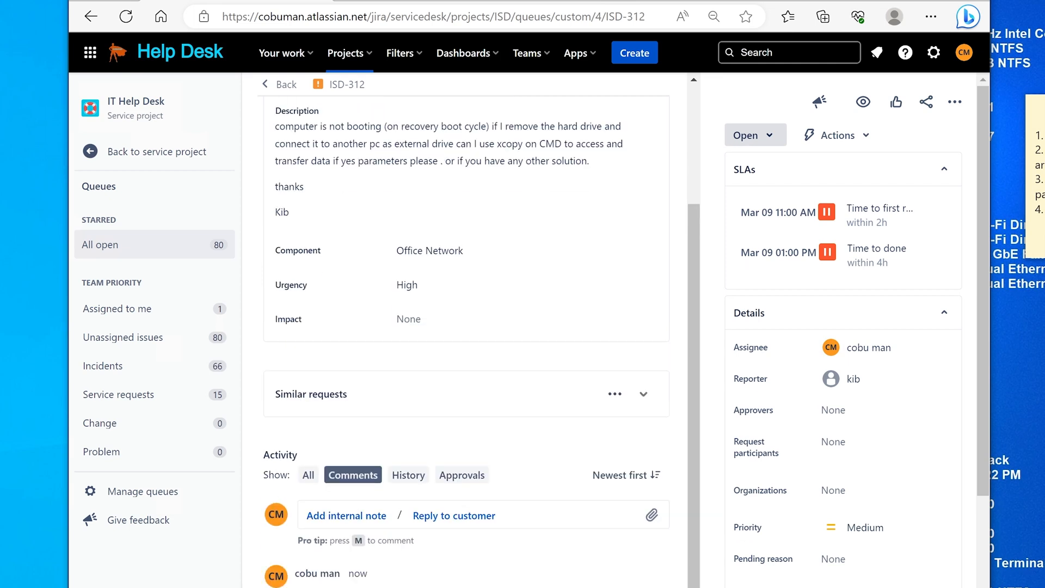
{"action": "mouse_move", "coordinate": [124, 253]}
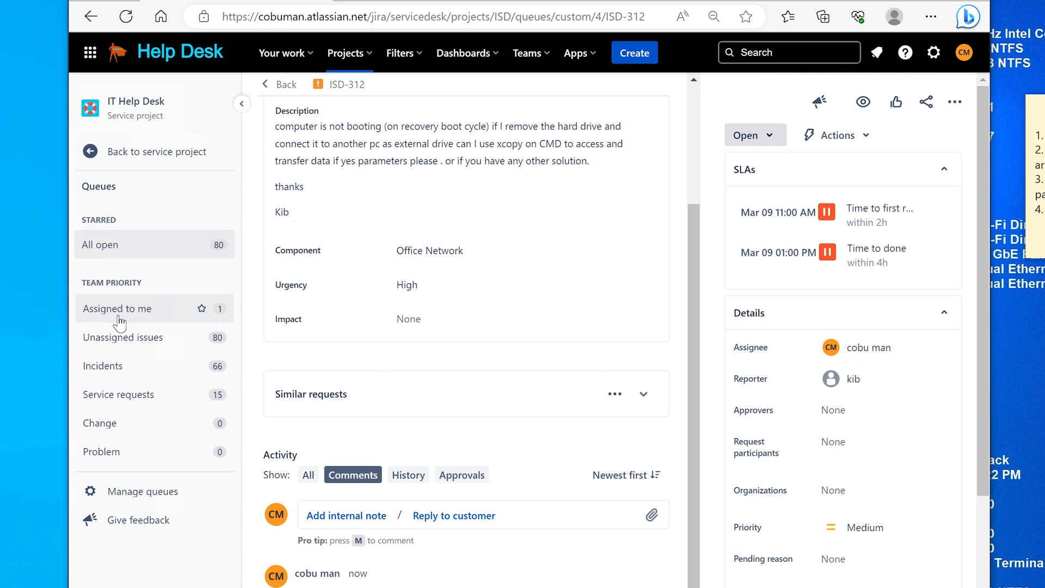
Resolve ISD-312, then open the Macbook ticket ISD-290 from the All open queue.
{"action": "left_click", "coordinate": [755, 135]}
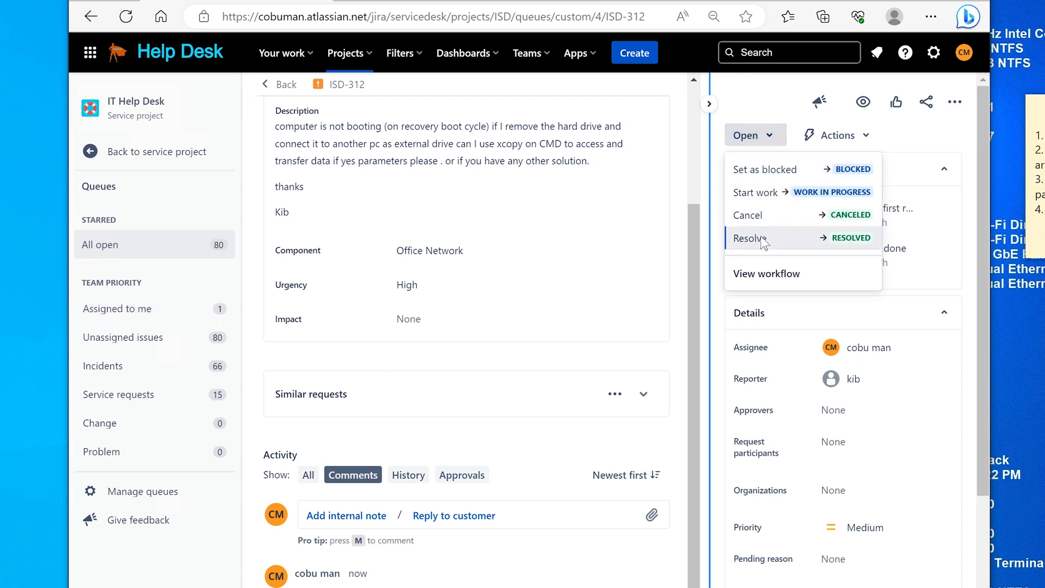
{"action": "left_click", "coordinate": [749, 237]}
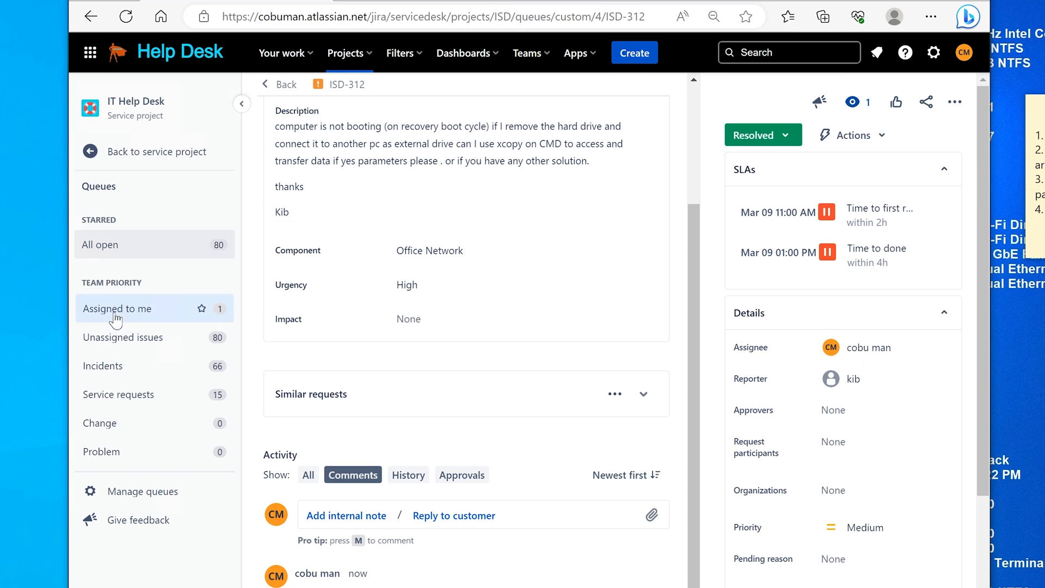
{"action": "left_click", "coordinate": [116, 308]}
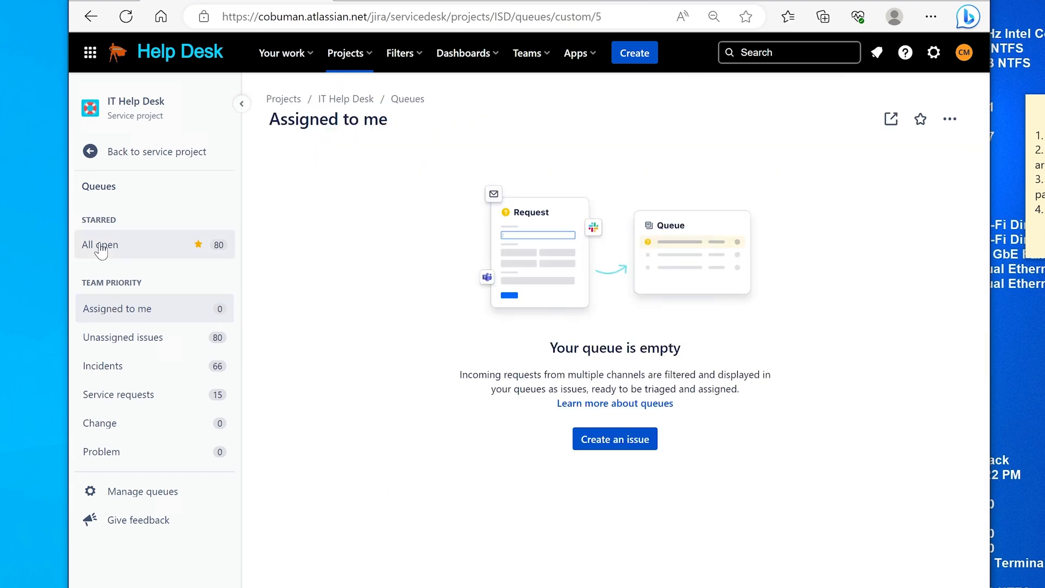
{"action": "left_click", "coordinate": [100, 245]}
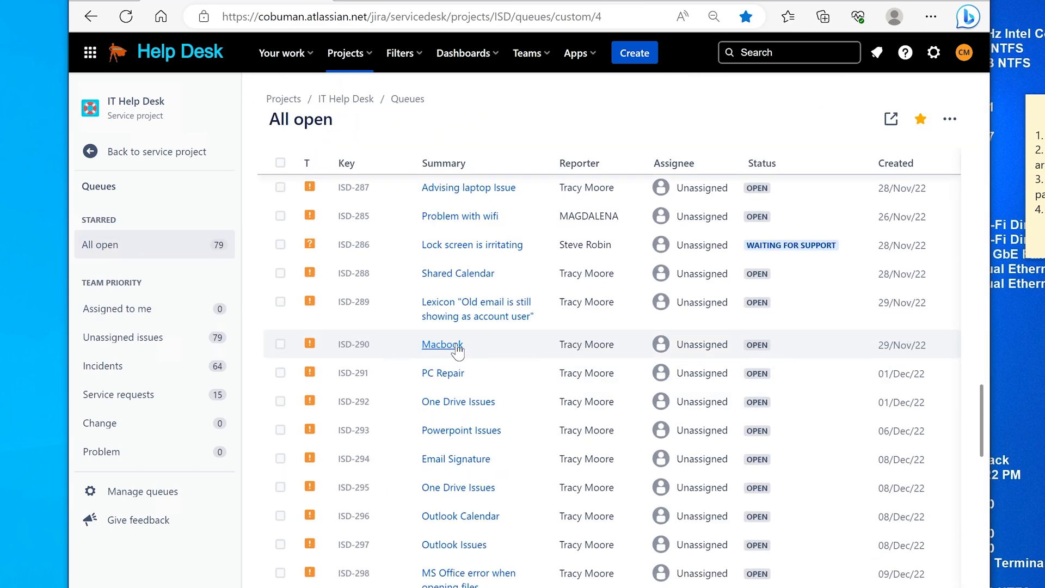
{"action": "left_click", "coordinate": [441, 344]}
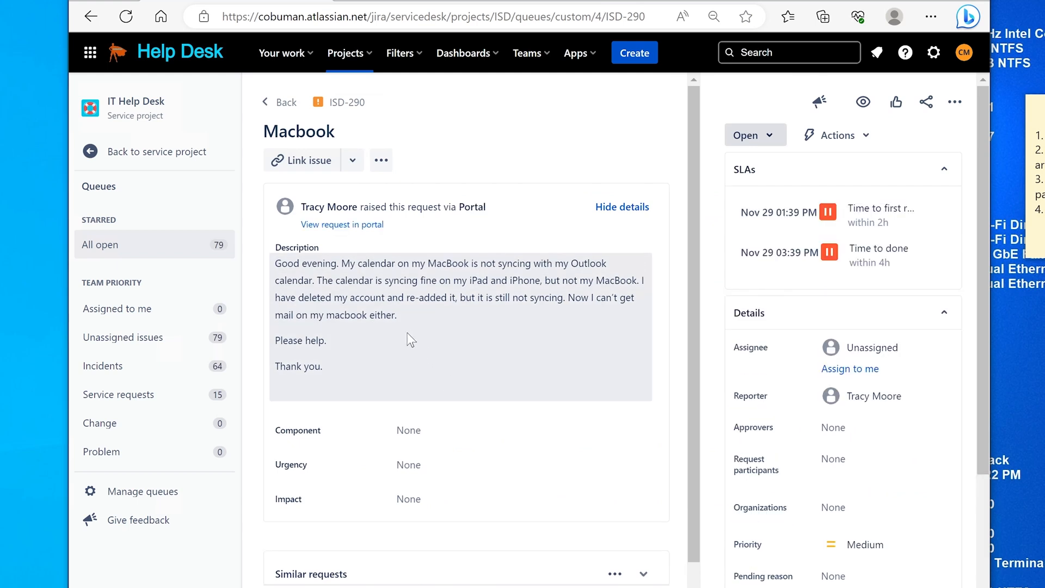
Assign ISD-290 to yourself and read its Outlook calendar-syncing description.
{"action": "left_click", "coordinate": [850, 369]}
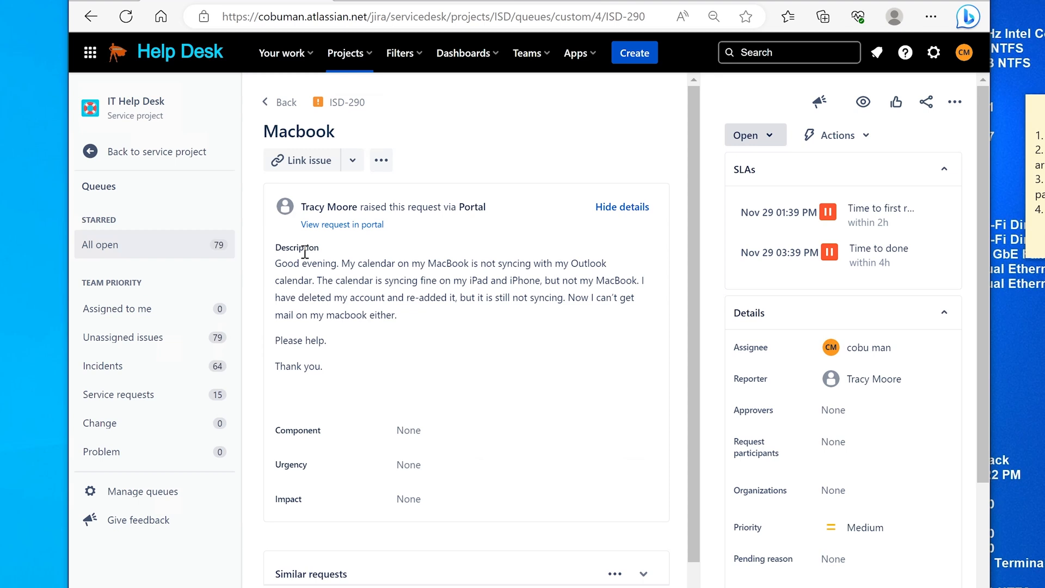
{"action": "triple_click", "coordinate": [440, 287]}
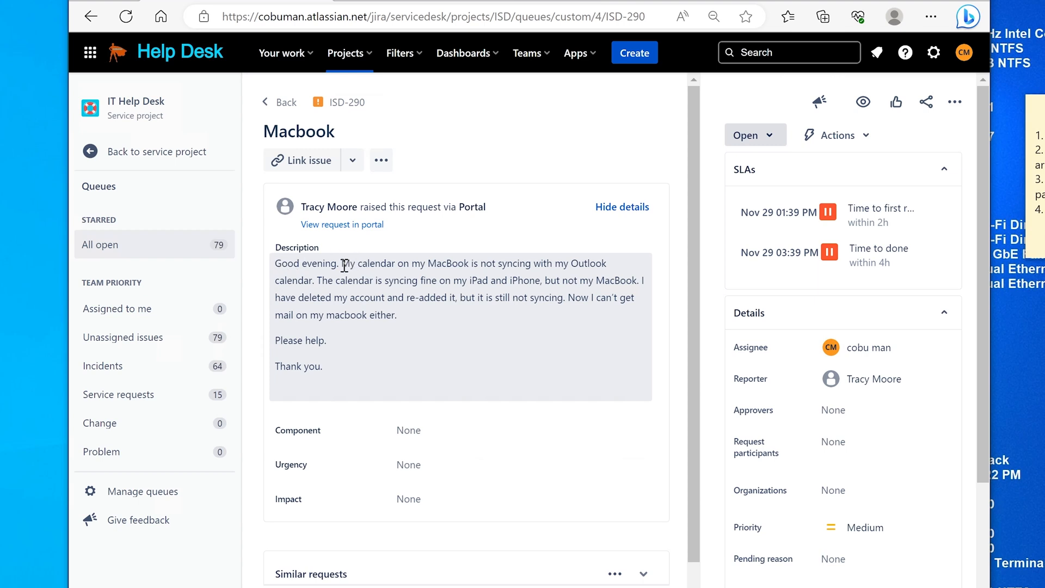
{"action": "left_click_drag", "start_coordinate": [340, 263], "coordinate": [585, 263]}
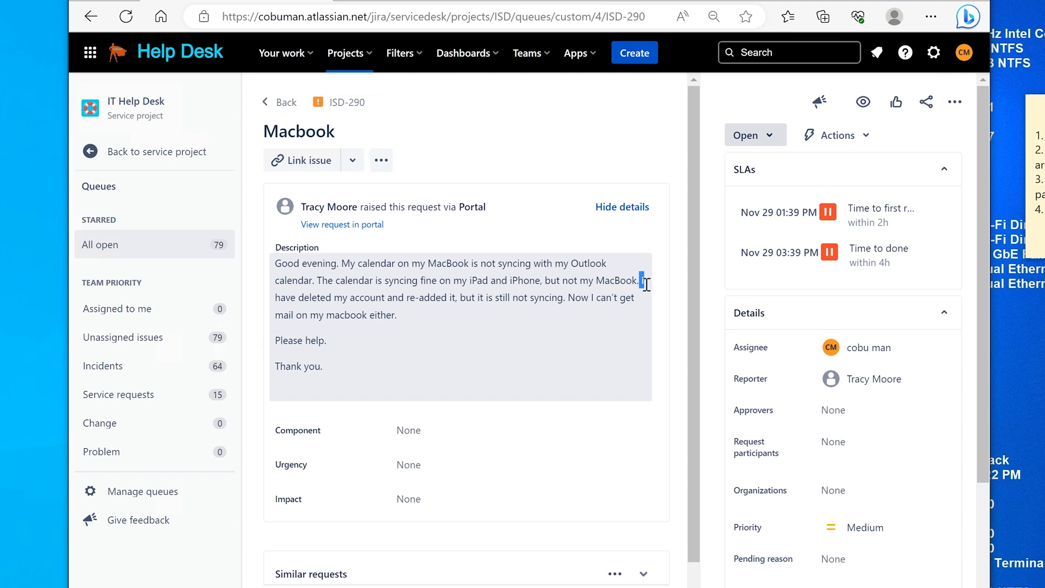
{"action": "left_click_drag", "start_coordinate": [642, 280], "coordinate": [565, 297]}
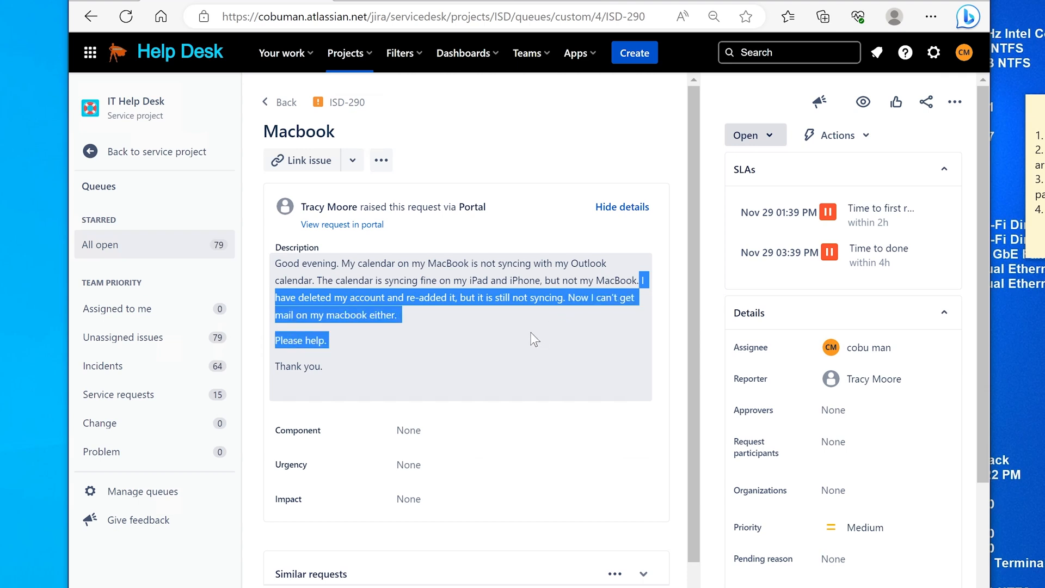
{"action": "left_click", "coordinate": [491, 276]}
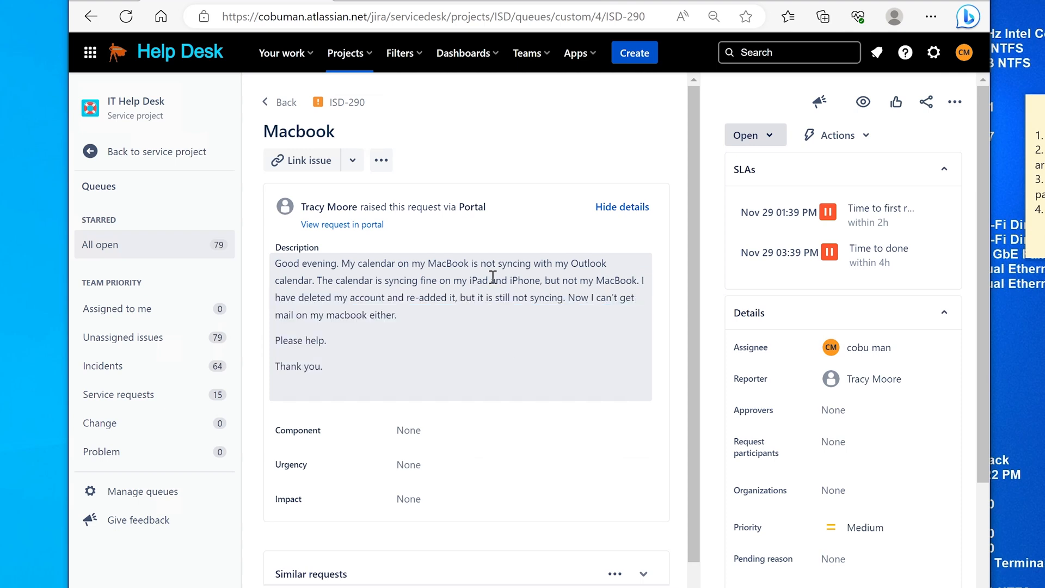
{"action": "double_click", "coordinate": [348, 263]}
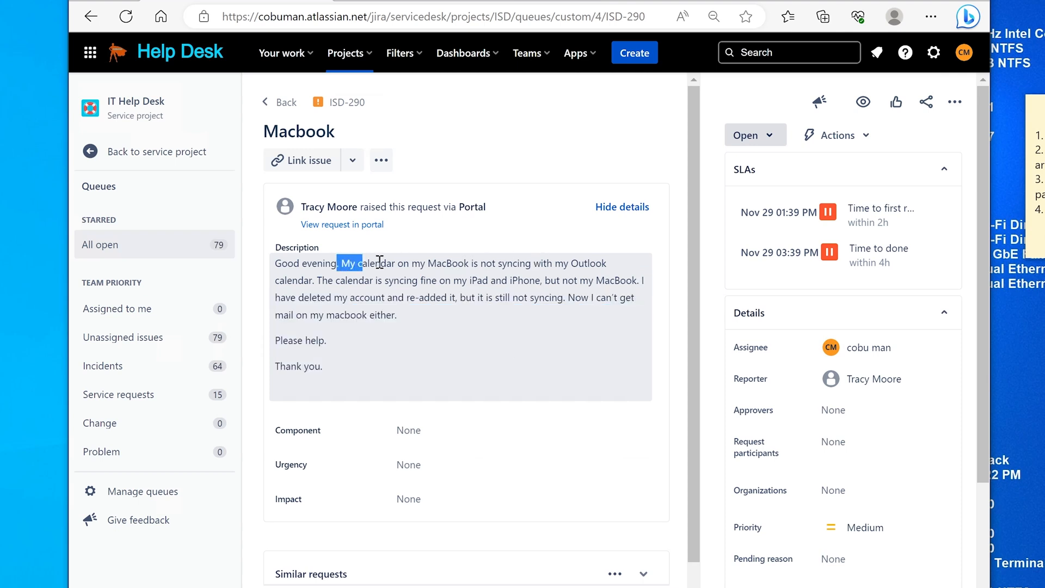
{"action": "left_click_drag", "start_coordinate": [339, 262], "coordinate": [314, 280]}
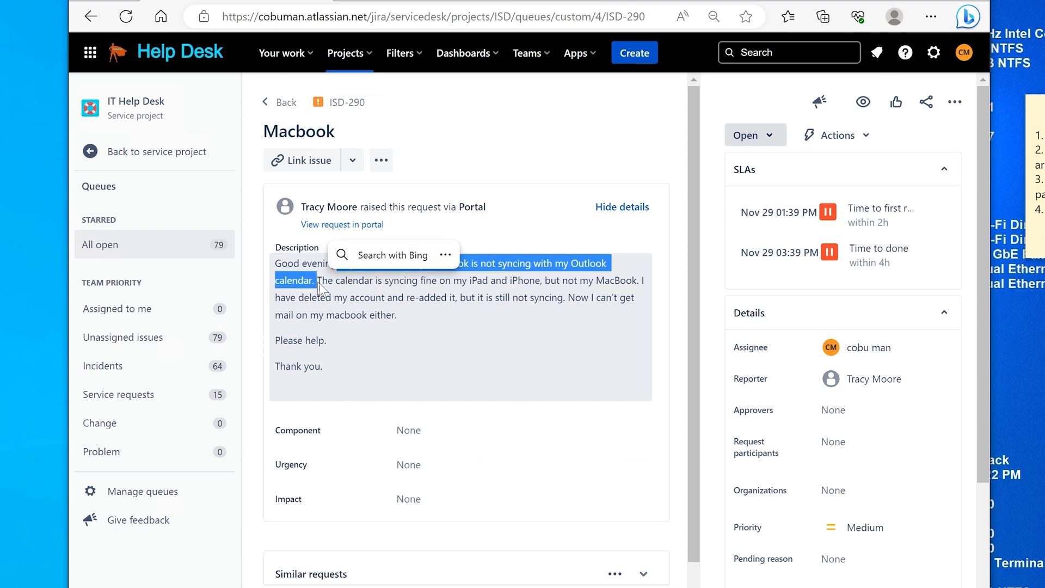
{"action": "left_click", "coordinate": [420, 292]}
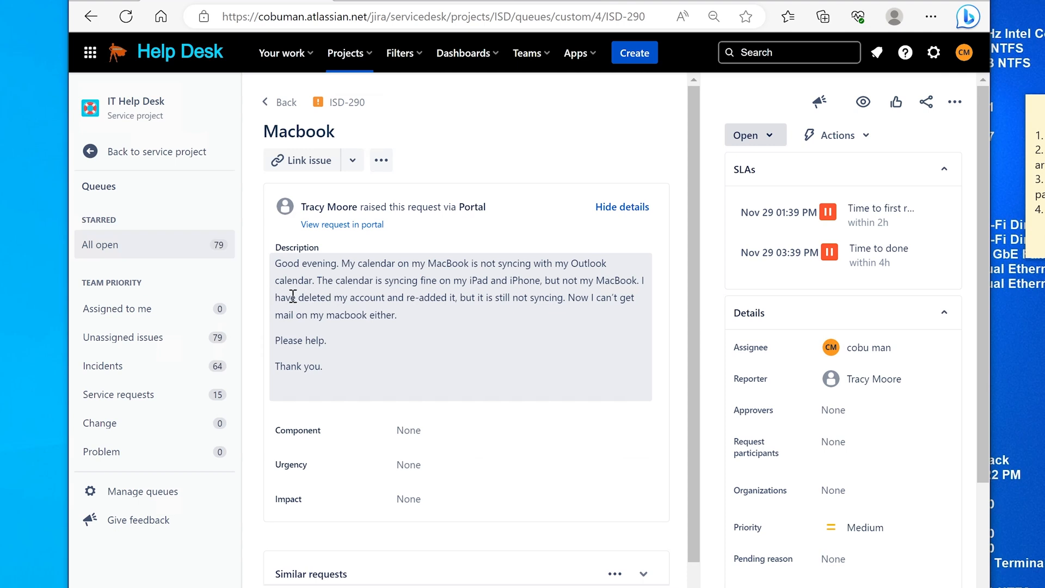
{"action": "left_click_drag", "start_coordinate": [276, 297], "coordinate": [456, 297]}
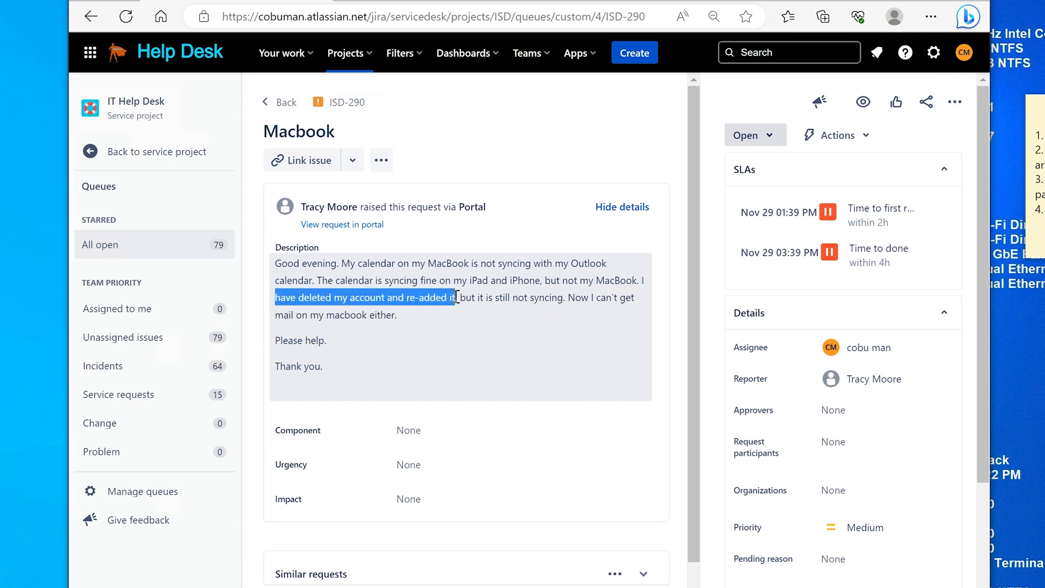
{"action": "left_click", "coordinate": [425, 315]}
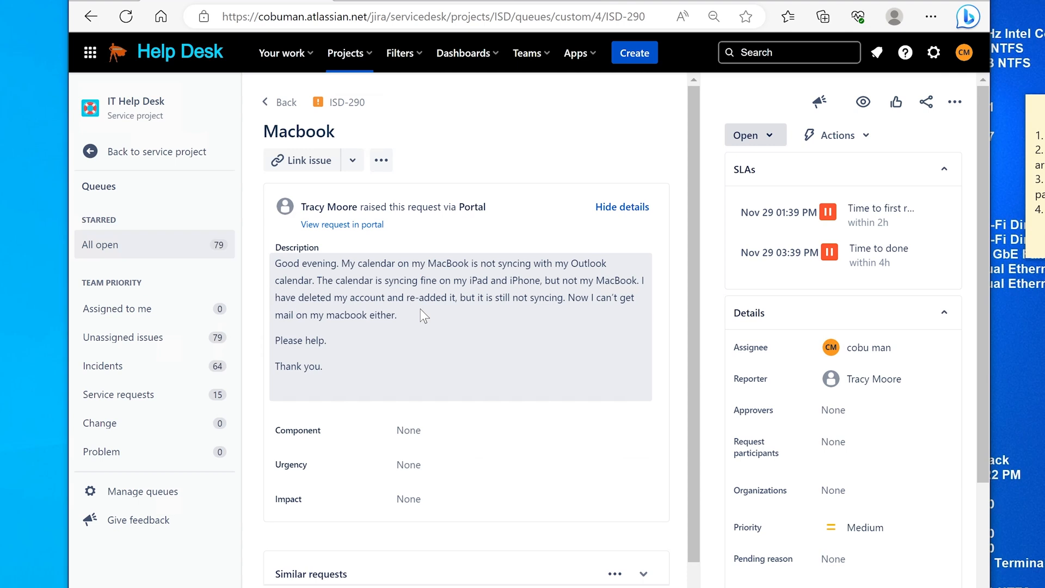
Post a reply on ISD-290 recommending reinstalling the Outlook app on the MacBook, then open the status dropdown.
{"action": "scroll", "scroll_direction": "down", "scroll_amount": 3}
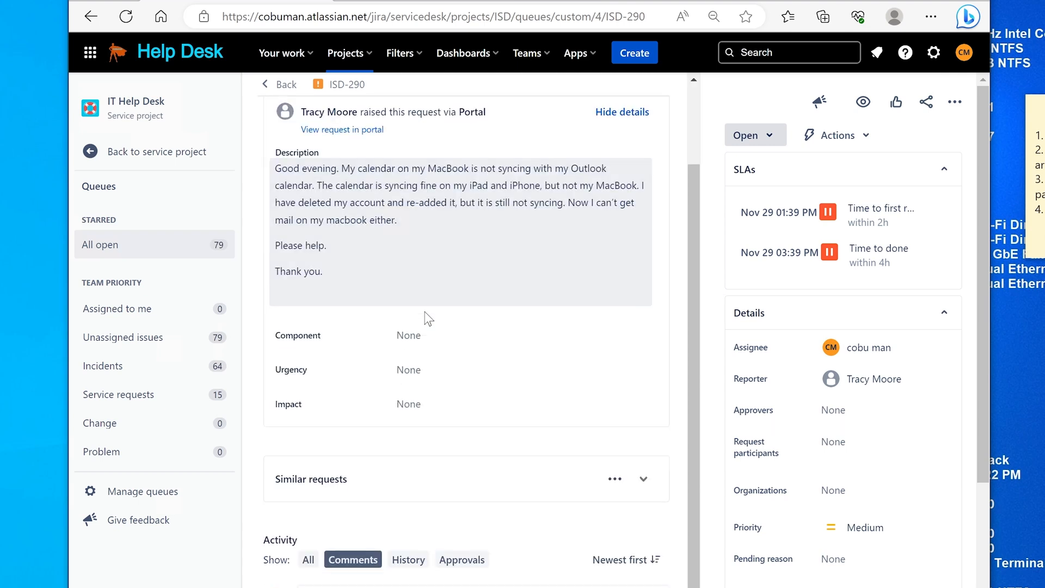
{"action": "scroll", "scroll_direction": "down", "scroll_amount": 3}
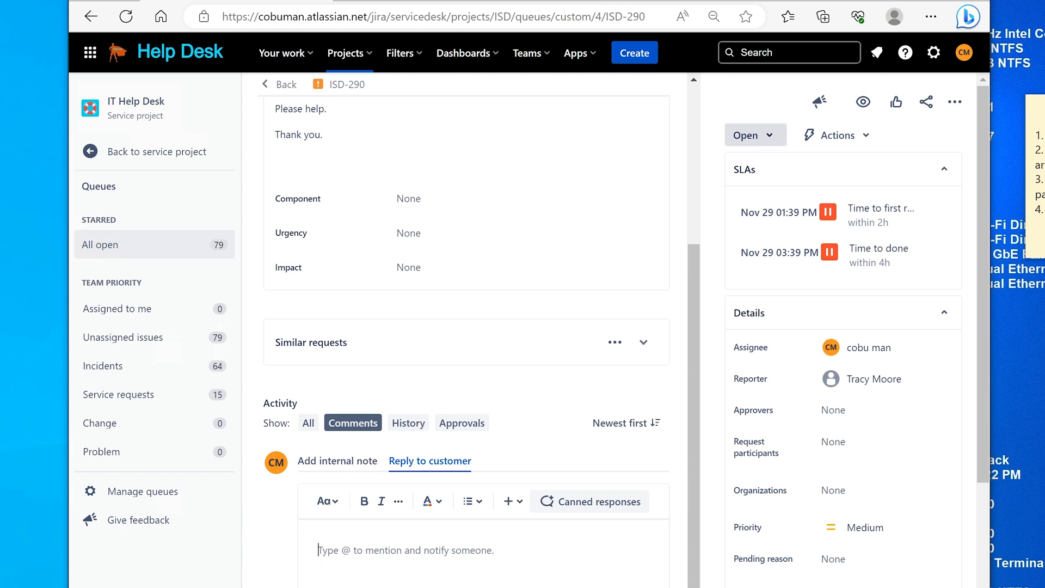
{"action": "type", "text": "I would"}
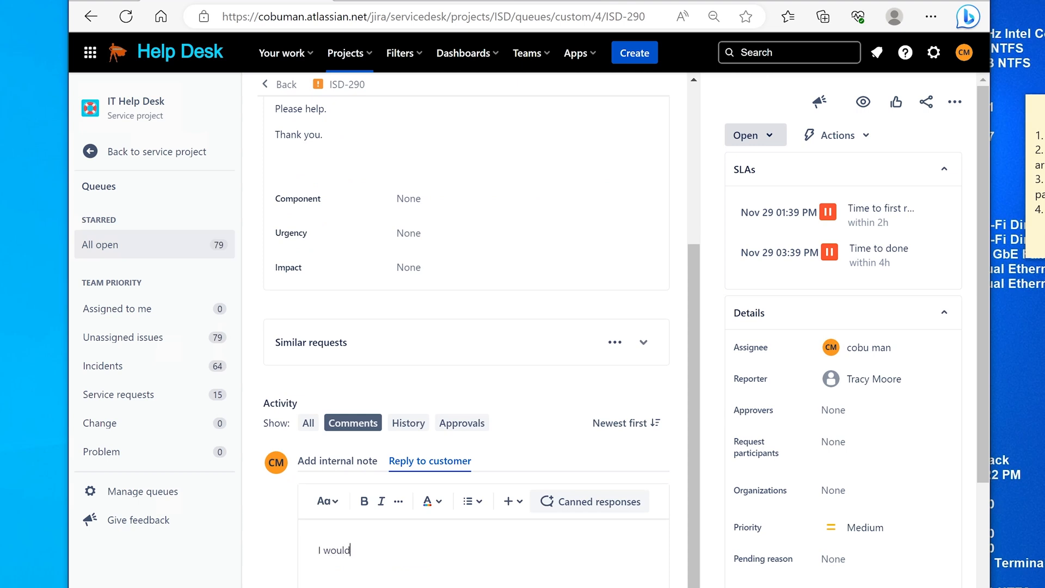
{"action": "type", "text": "reinstall the"}
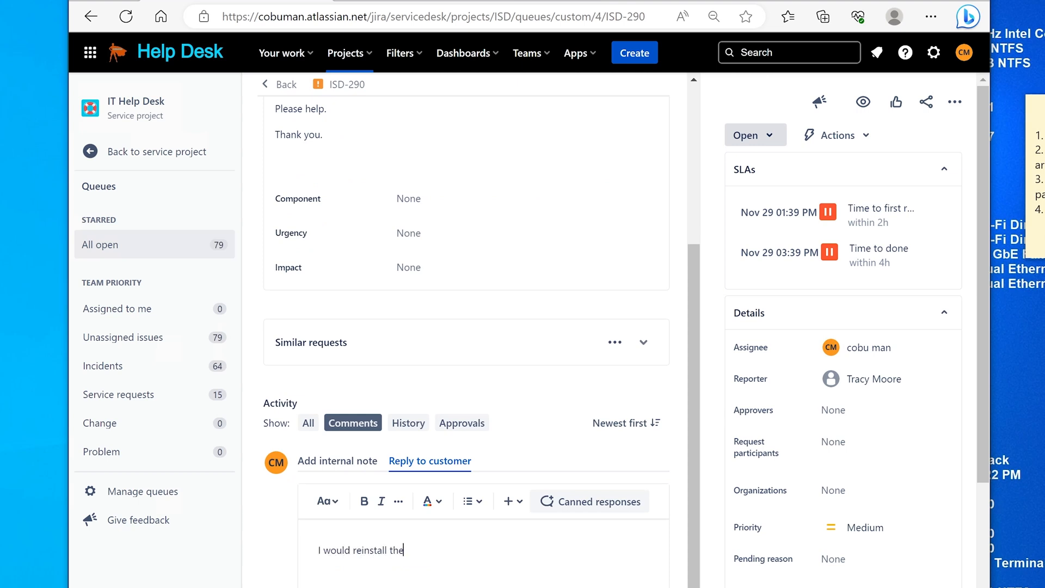
{"action": "type", "text": "Outlook app on the Ma"}
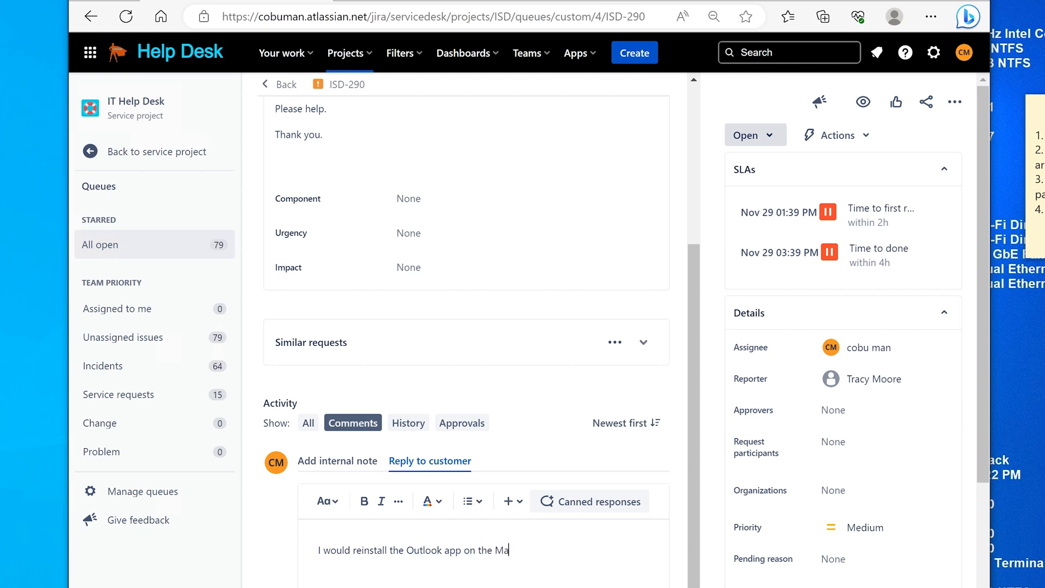
{"action": "type", "text": "cBook. E"}
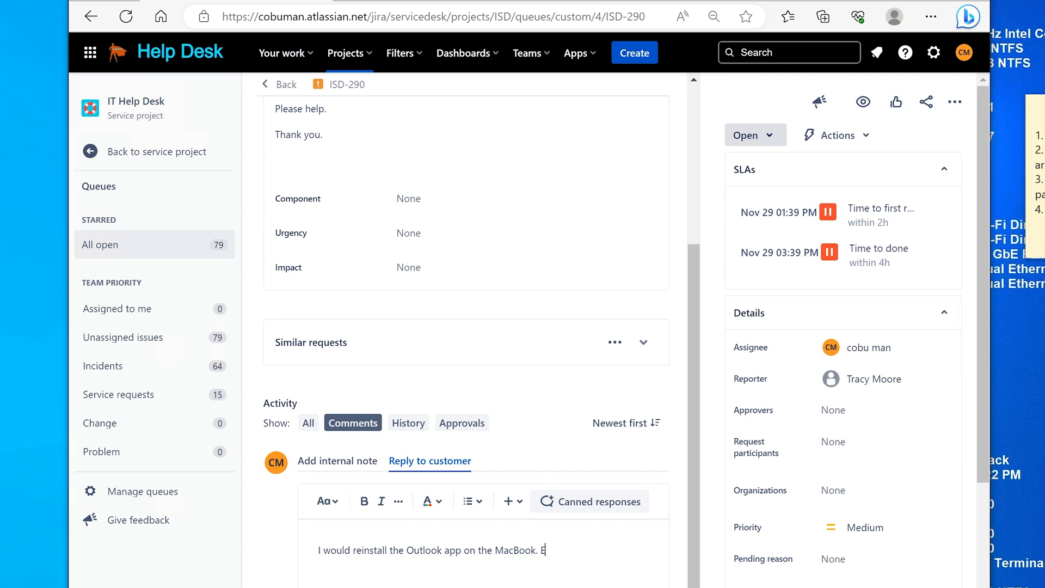
{"action": "type", "text": "rvin"}
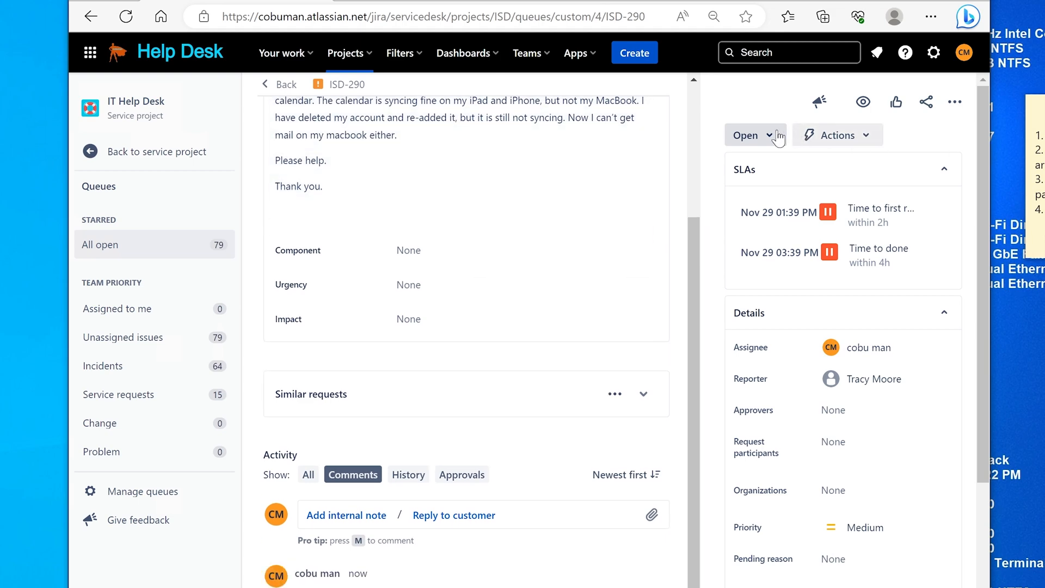
{"action": "left_click", "coordinate": [751, 135]}
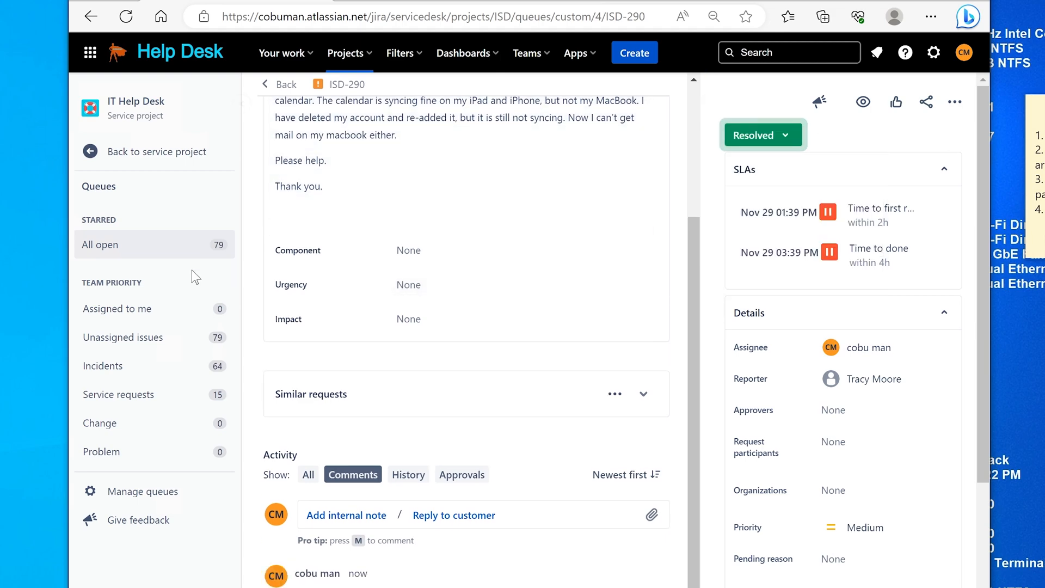